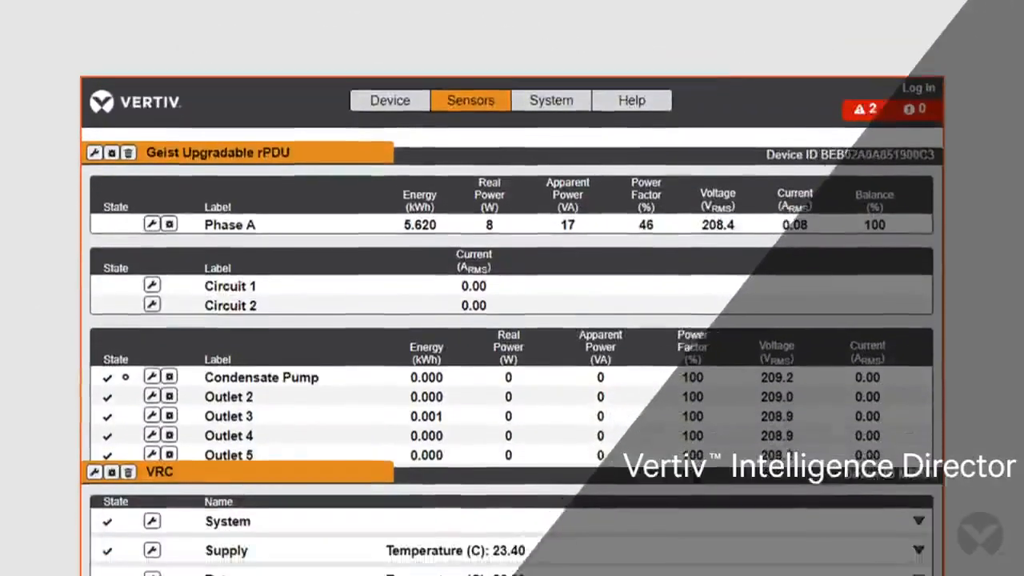
{"action": "scroll", "scroll_direction": "down", "scroll_amount": 3}
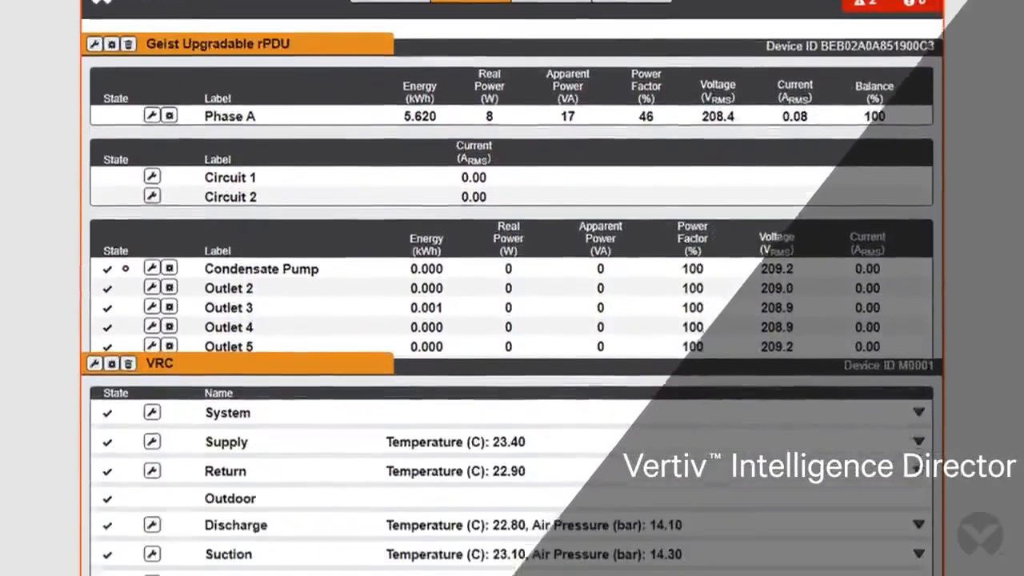
{"action": "scroll", "scroll_direction": "down", "scroll_amount": 3}
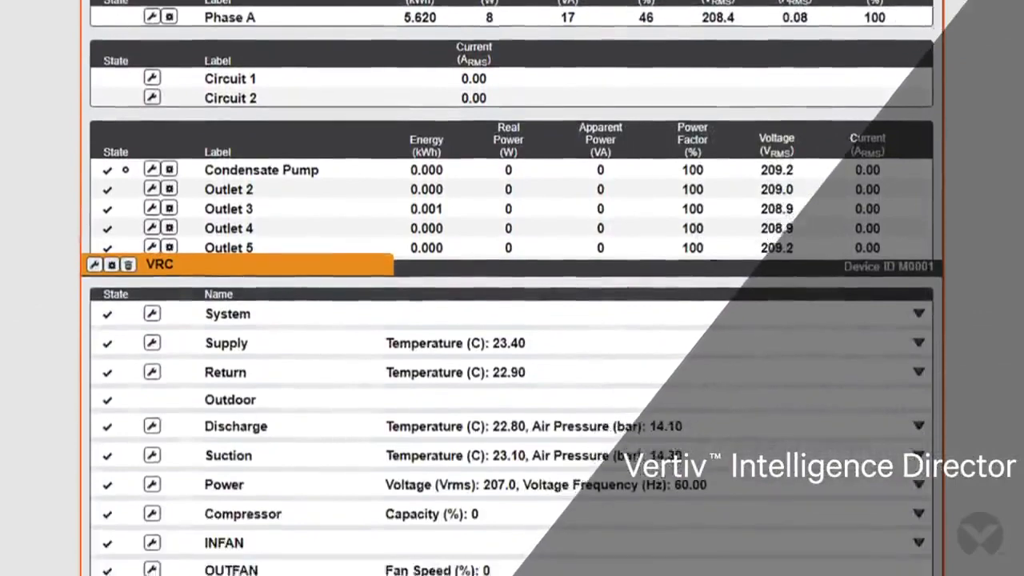
{"action": "scroll", "scroll_direction": "down", "scroll_amount": 3}
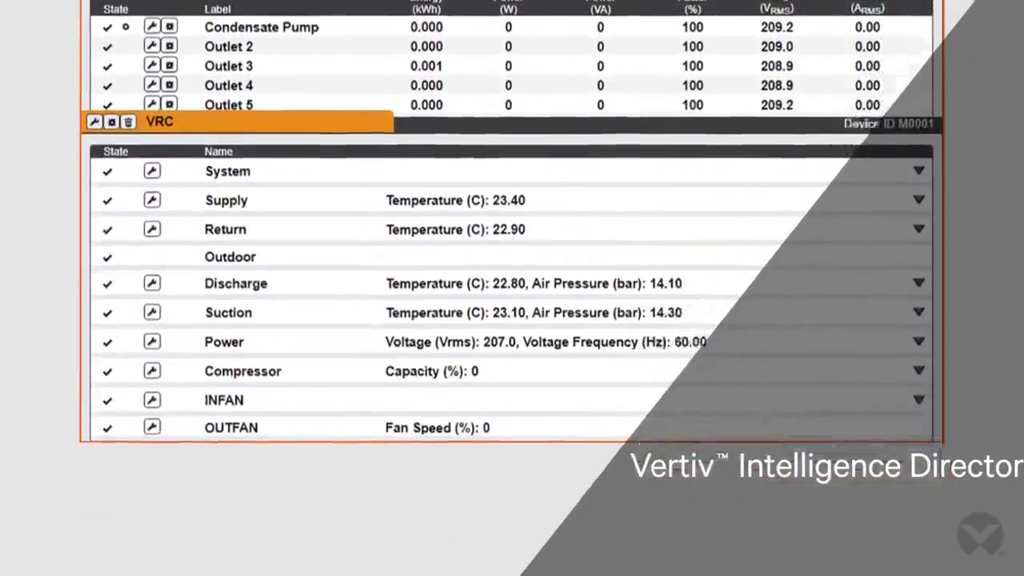